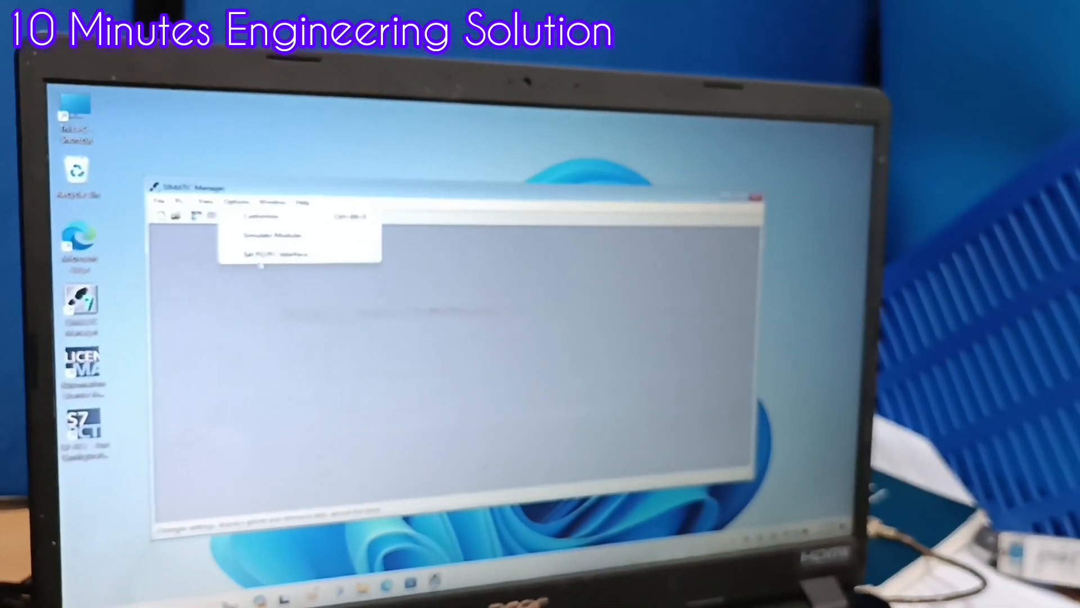
Dismiss the options prompt and create a new empty project named 'filler'.
{"action": "left_click", "coordinate": [267, 253]}
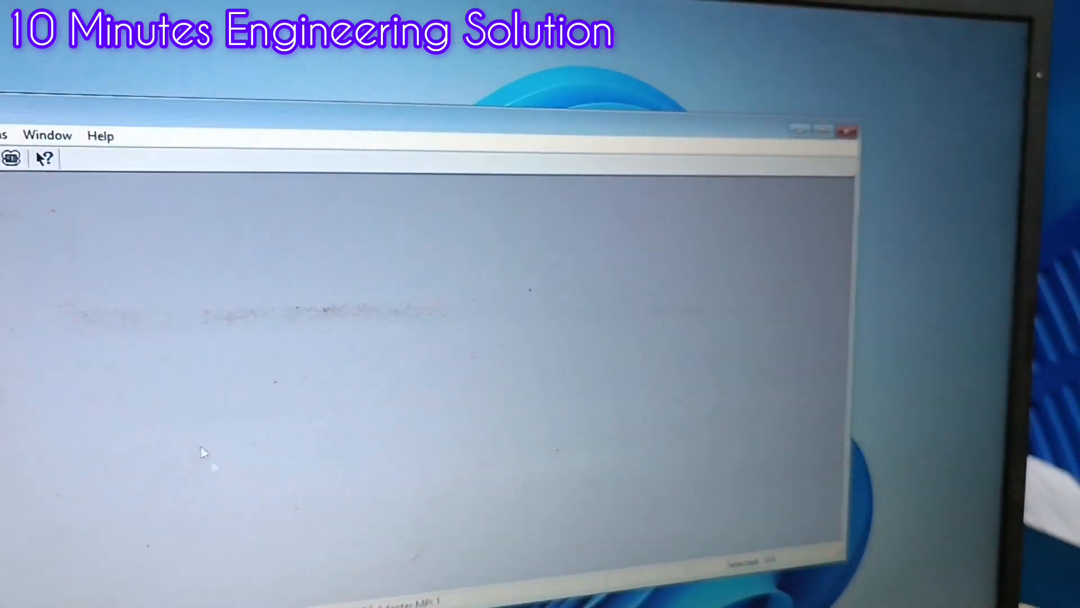
{"action": "left_click", "coordinate": [166, 150]}
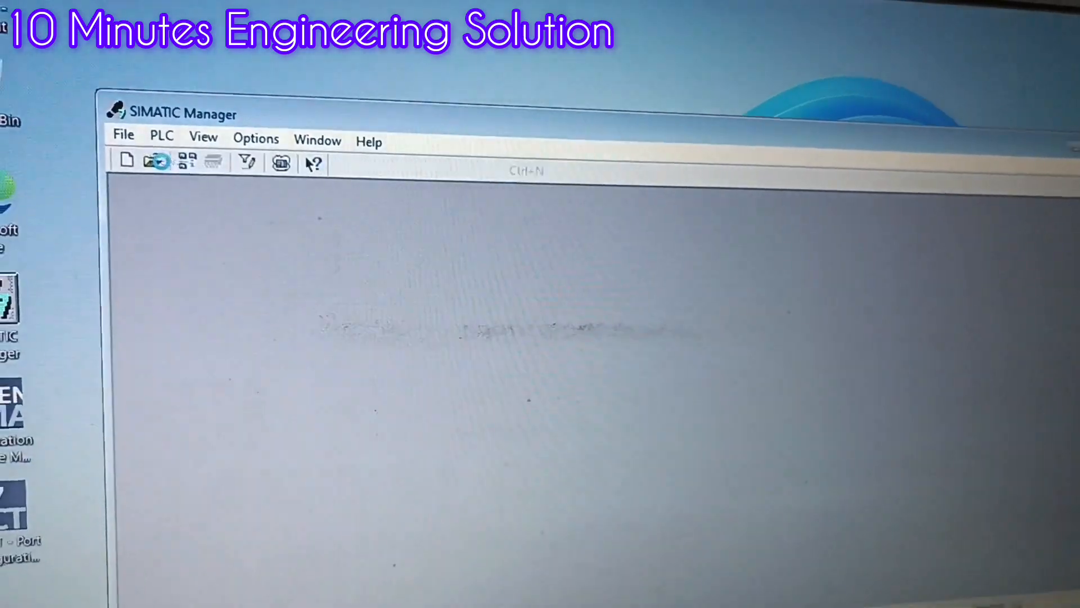
{"action": "left_click", "coordinate": [127, 160]}
{"action": "type", "text": "filler"}
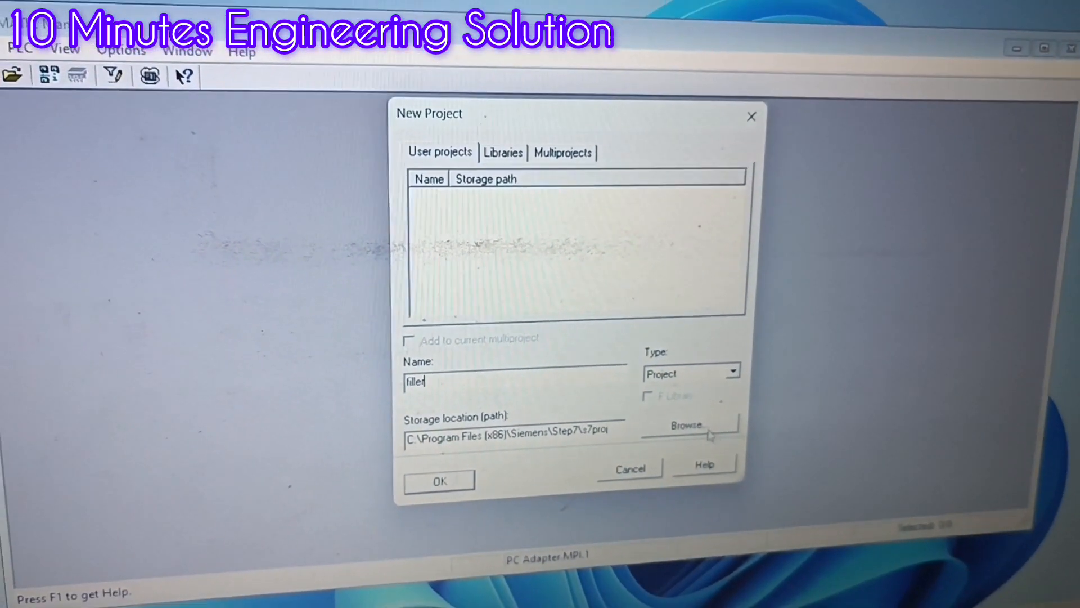
{"action": "left_click", "coordinate": [685, 424]}
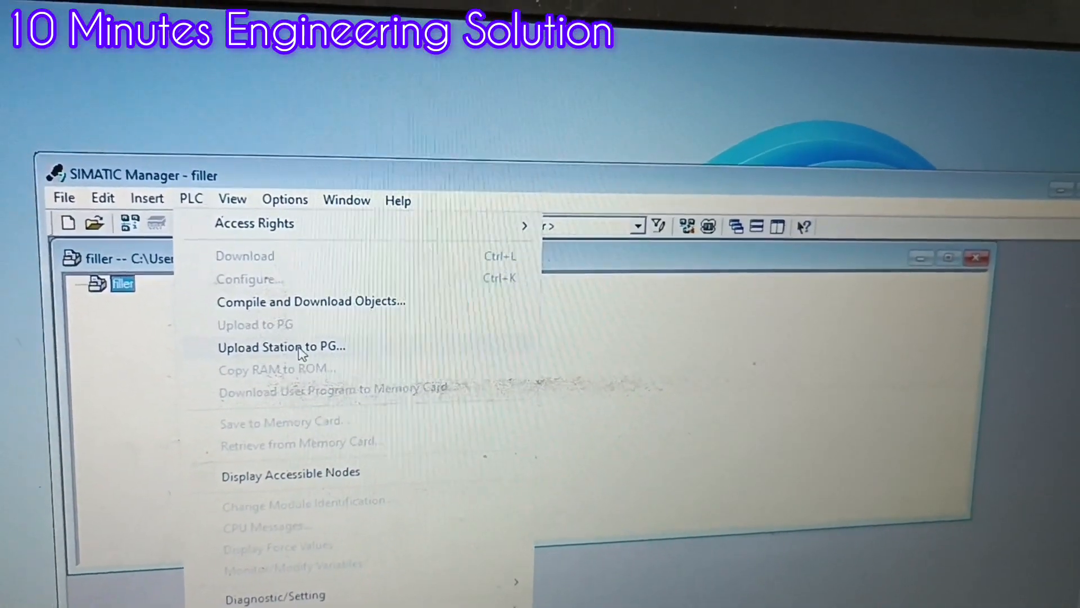
Upload the CPU 313C-2 DP station into 'filler' and open OB1's ladder networks.
{"action": "left_click", "coordinate": [289, 473]}
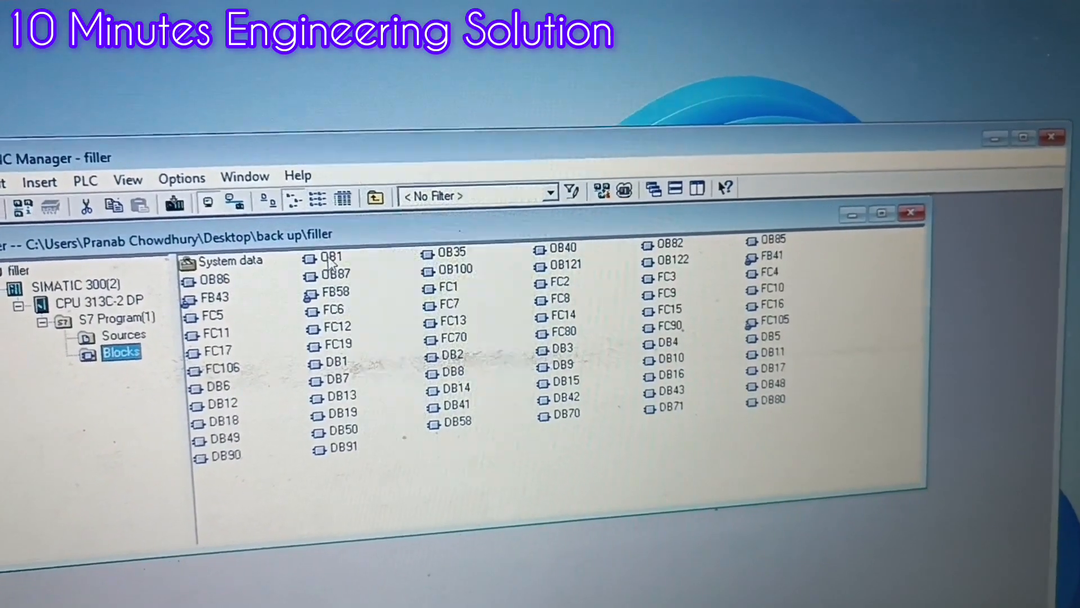
{"action": "left_click", "coordinate": [332, 256]}
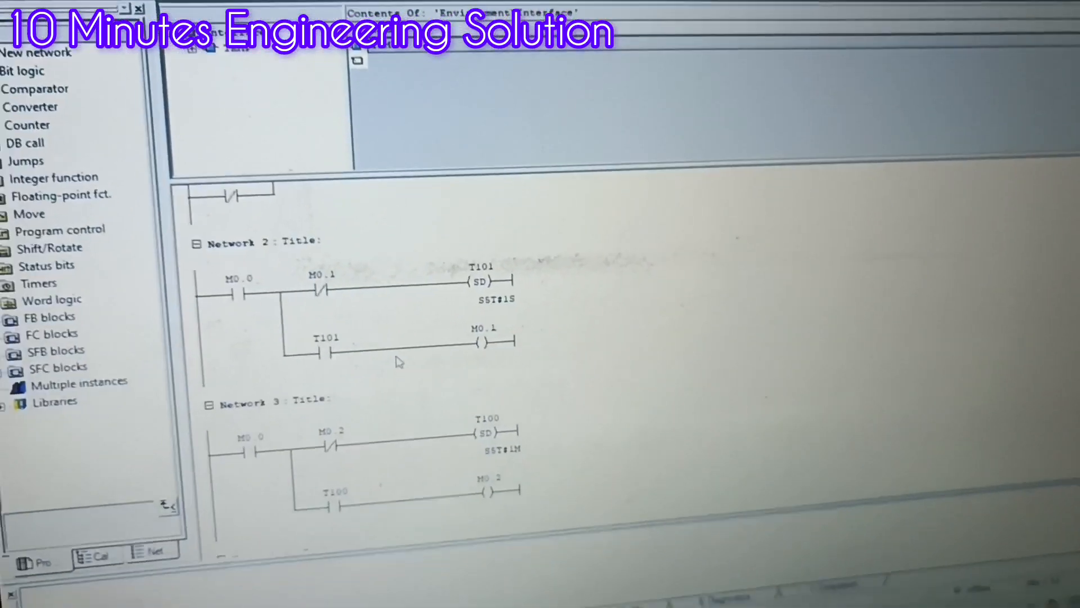
{"action": "scroll", "scroll_direction": "down", "scroll_amount": 3}
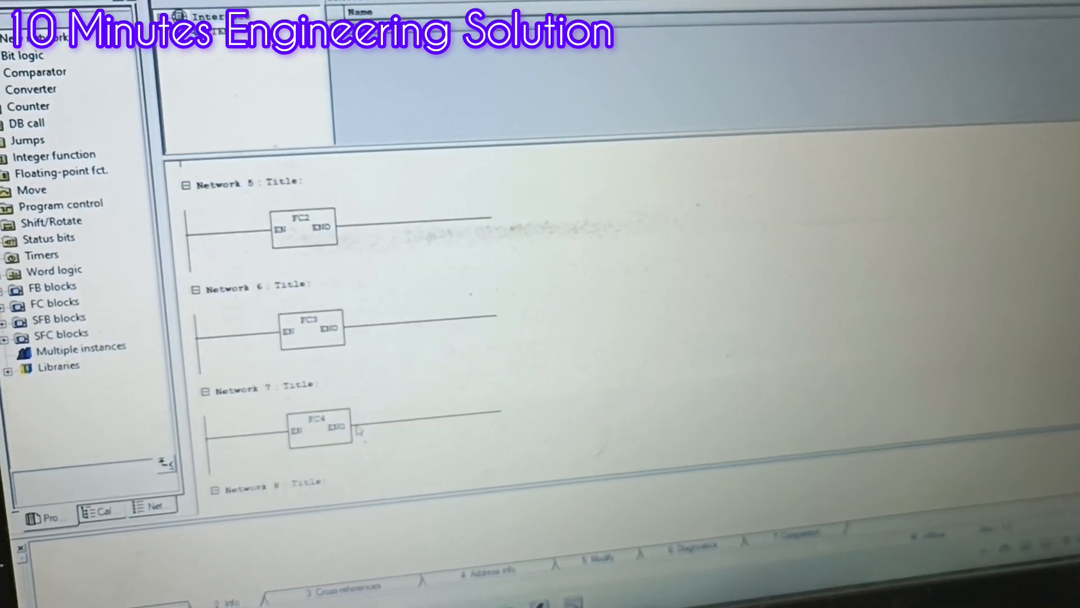
{"action": "scroll", "scroll_direction": "down", "scroll_amount": 3}
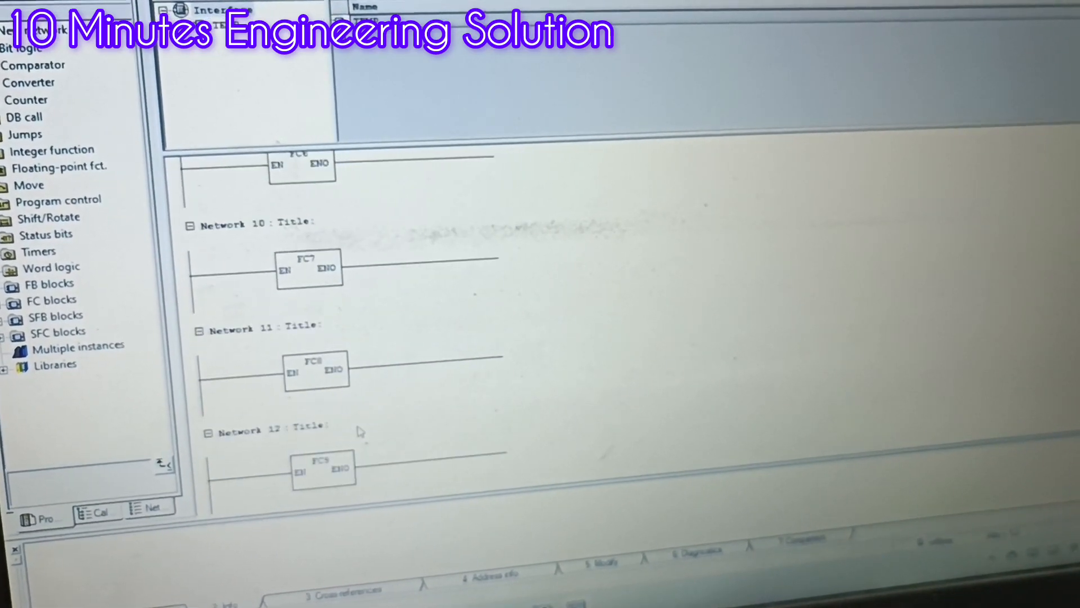
{"action": "scroll", "scroll_direction": "down", "scroll_amount": 3}
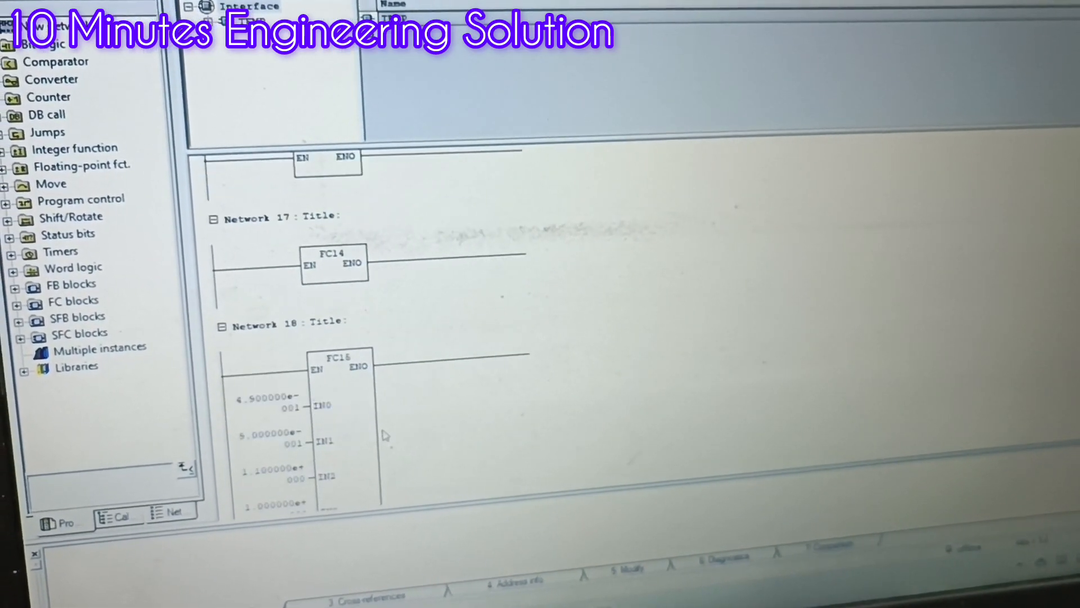
{"action": "scroll", "scroll_direction": "down", "scroll_amount": 3}
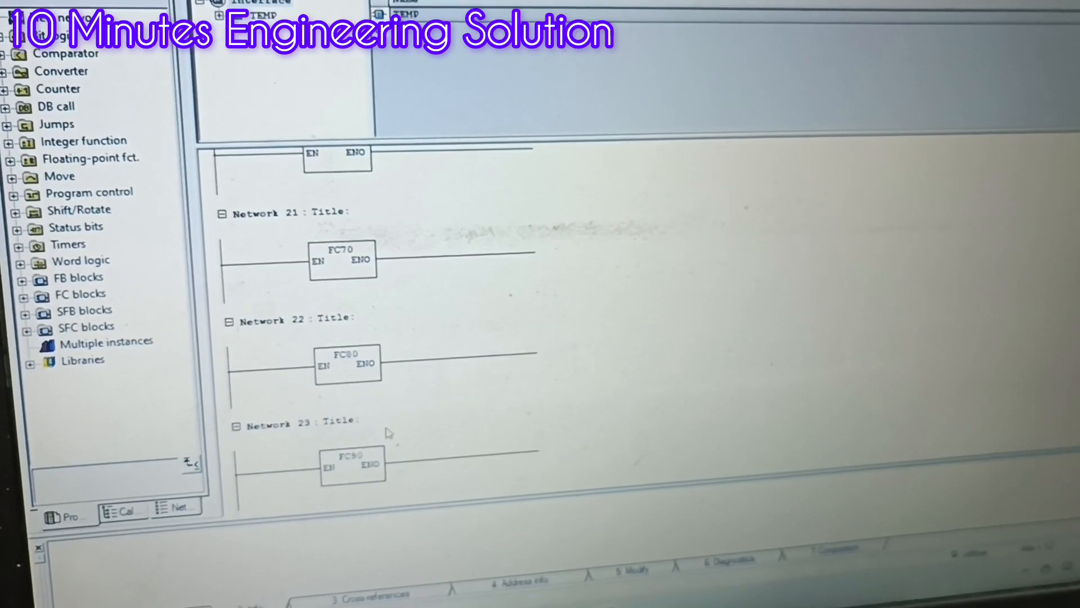
{"action": "scroll", "scroll_direction": "down", "scroll_amount": 3}
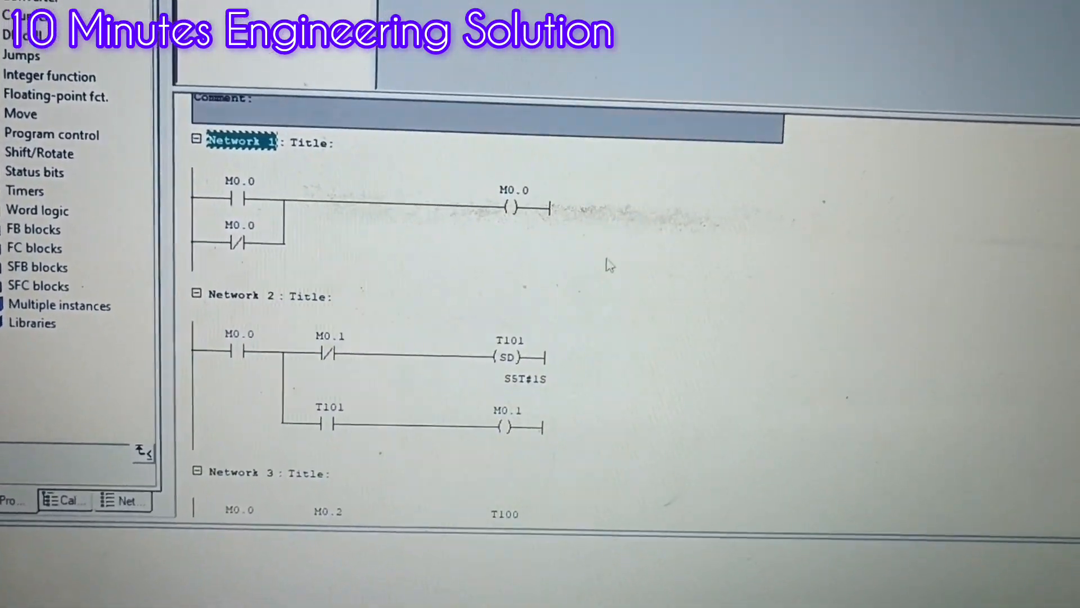
{"action": "scroll", "scroll_direction": "down", "scroll_amount": 3}
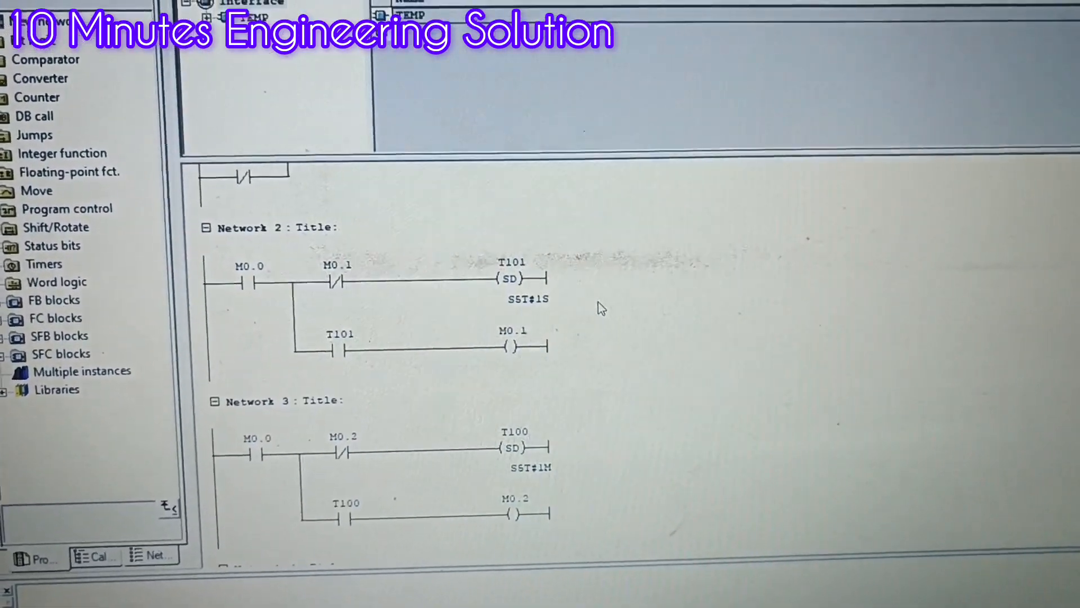